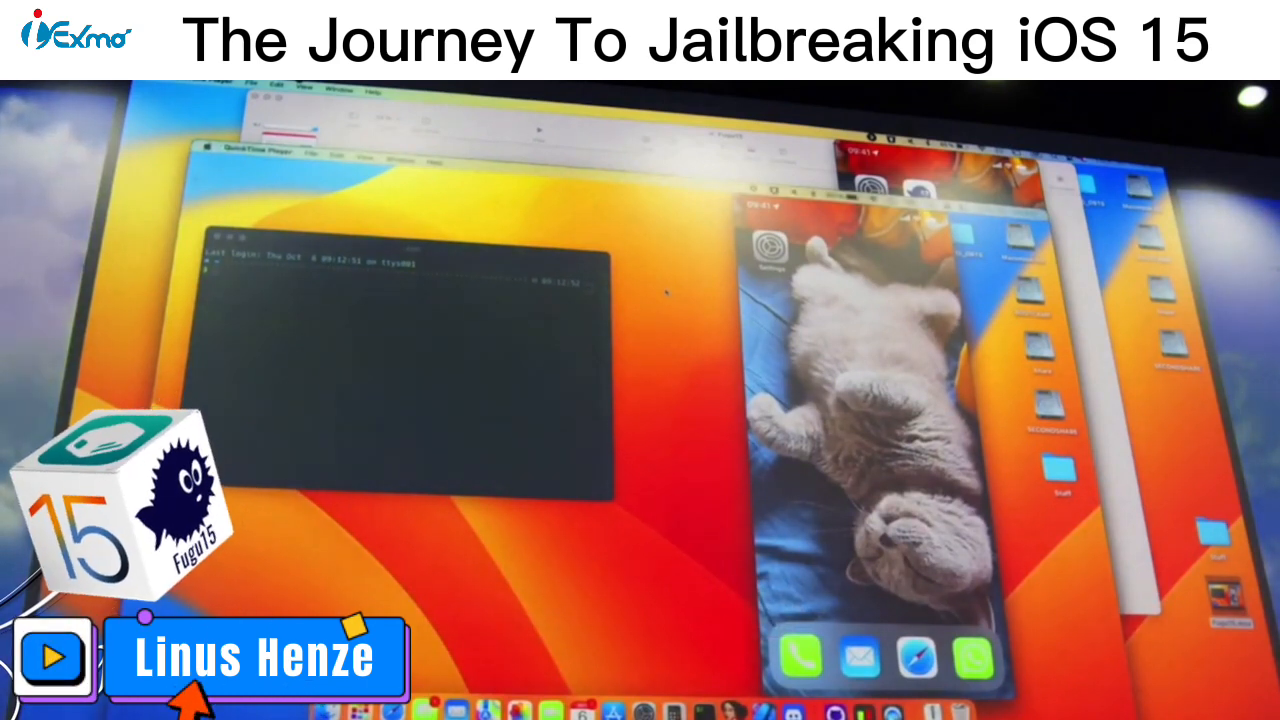
# - Load the Fugu15 install page and trigger the TotallyLegitDeveloperApp install prompt
pyautogui.click(52, 658)
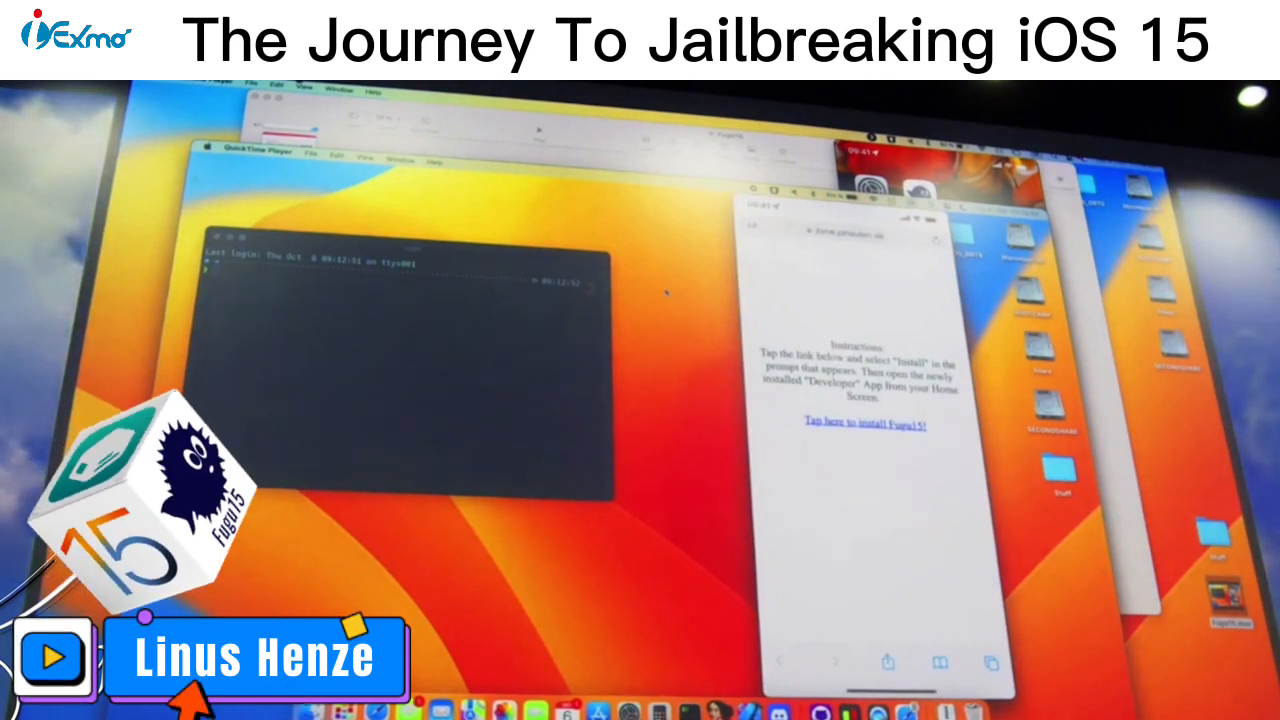
pyautogui.click(50, 658)
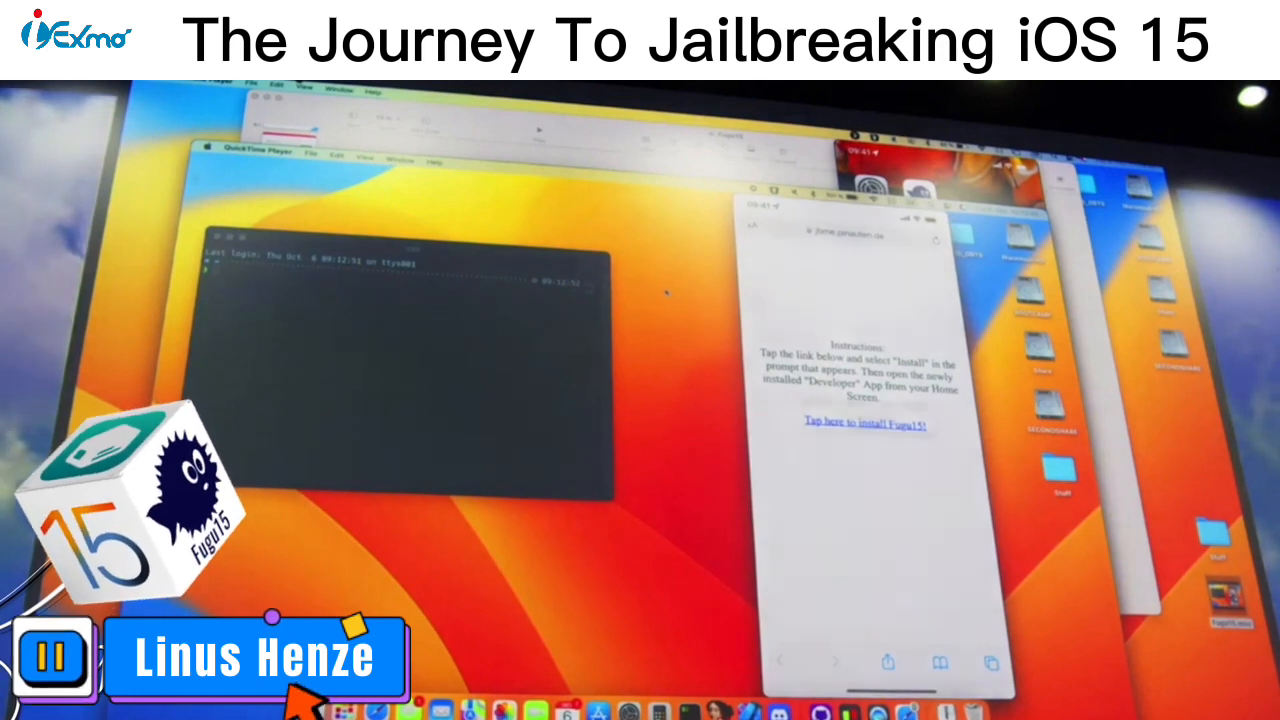
pyautogui.click(869, 424)
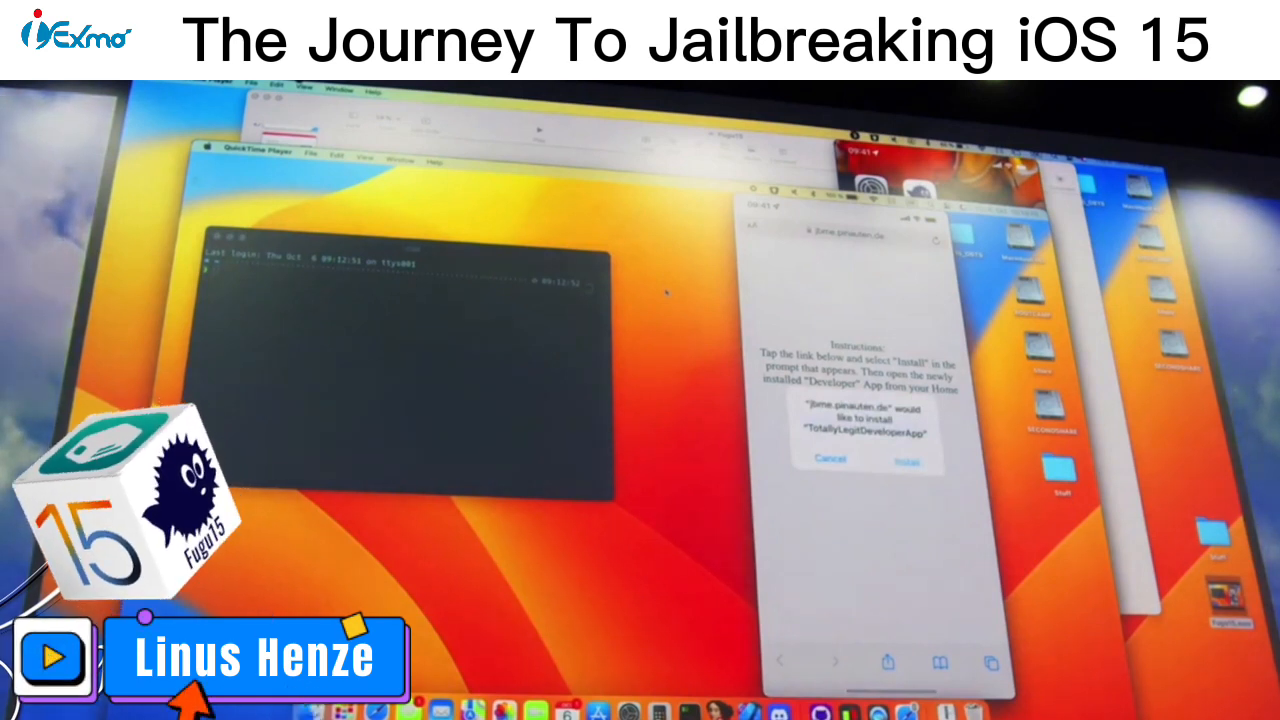
pyautogui.click(50, 658)
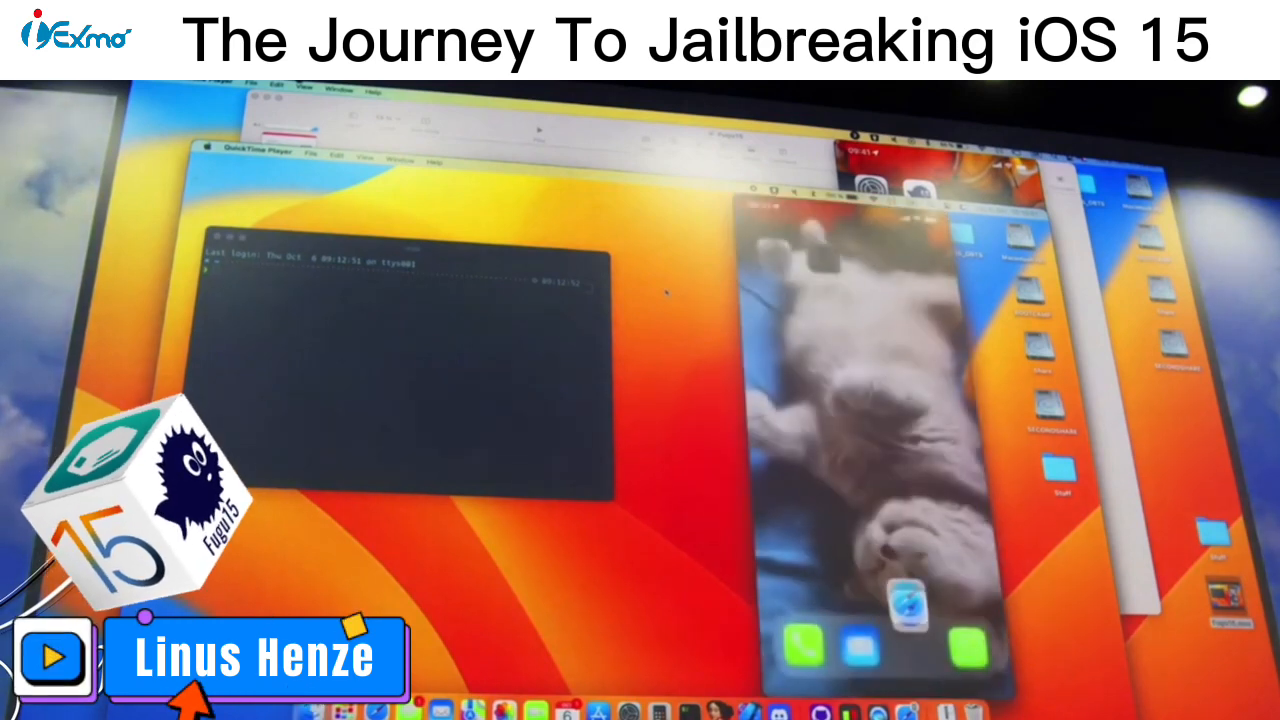
# - Accept the install, wait for the app icon to appear beside Settings, and launch Fugu15
pyautogui.click(51, 657)
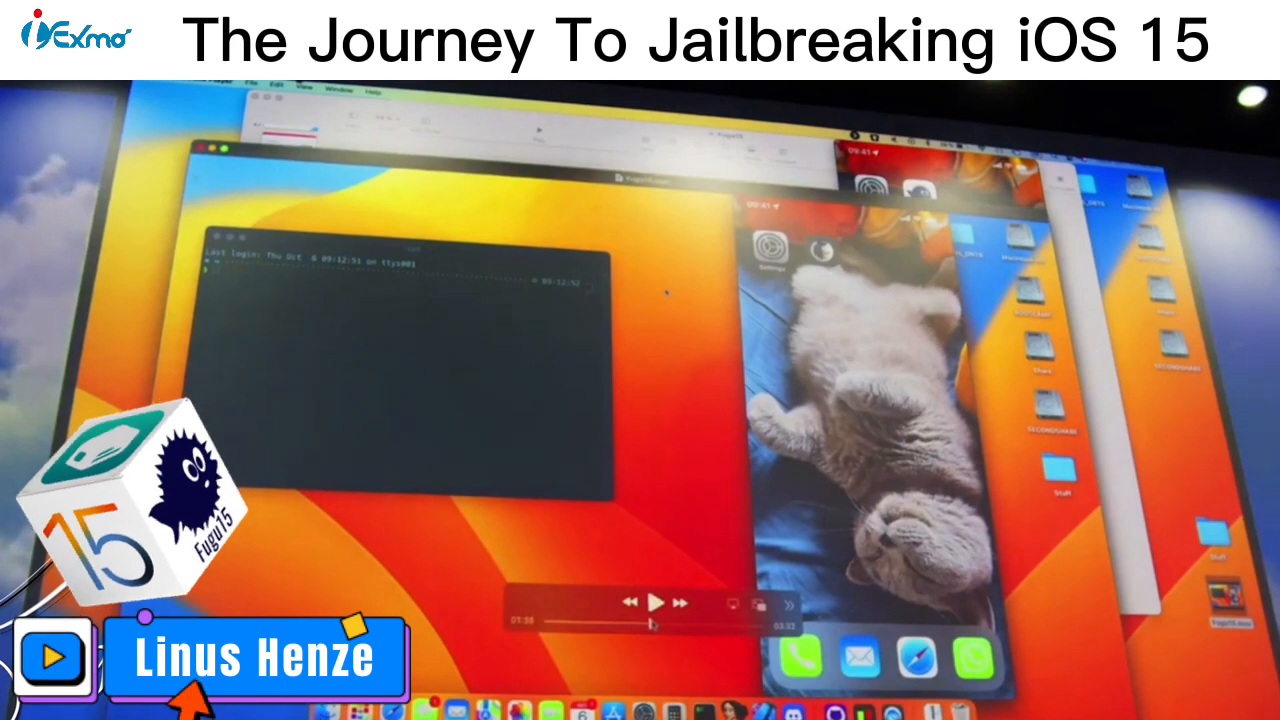
pyautogui.click(655, 601)
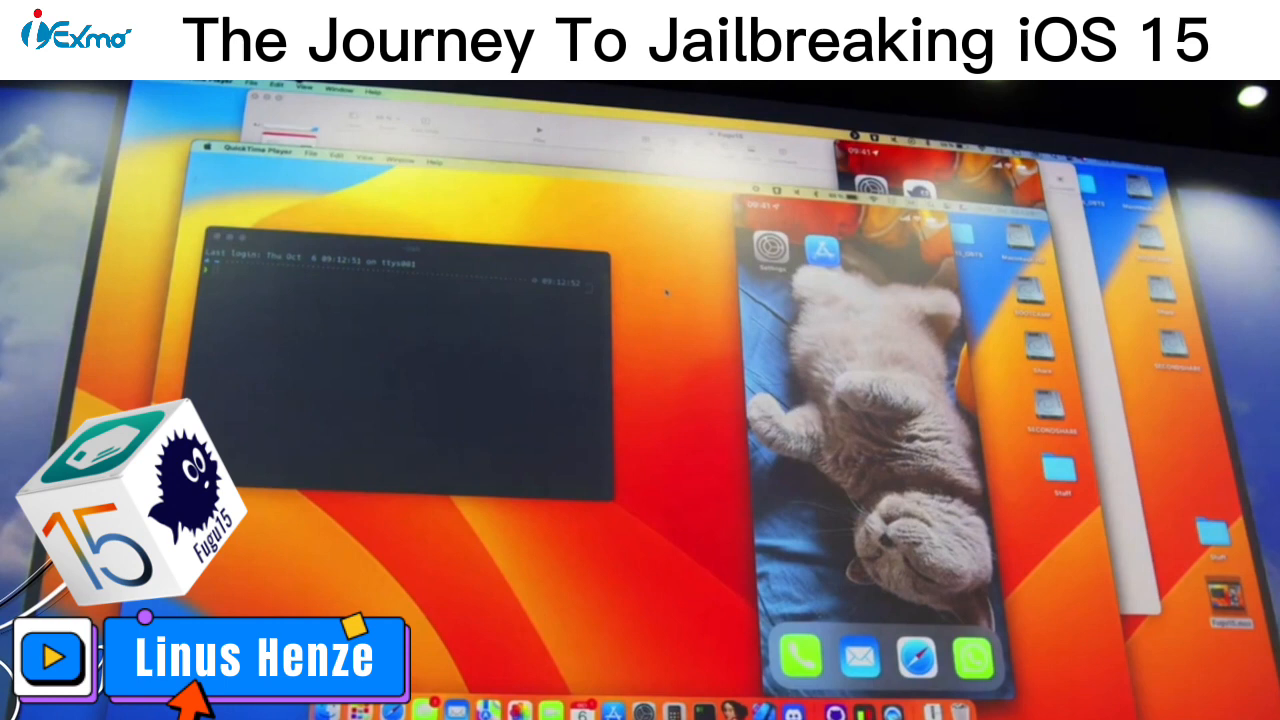
pyautogui.click(50, 659)
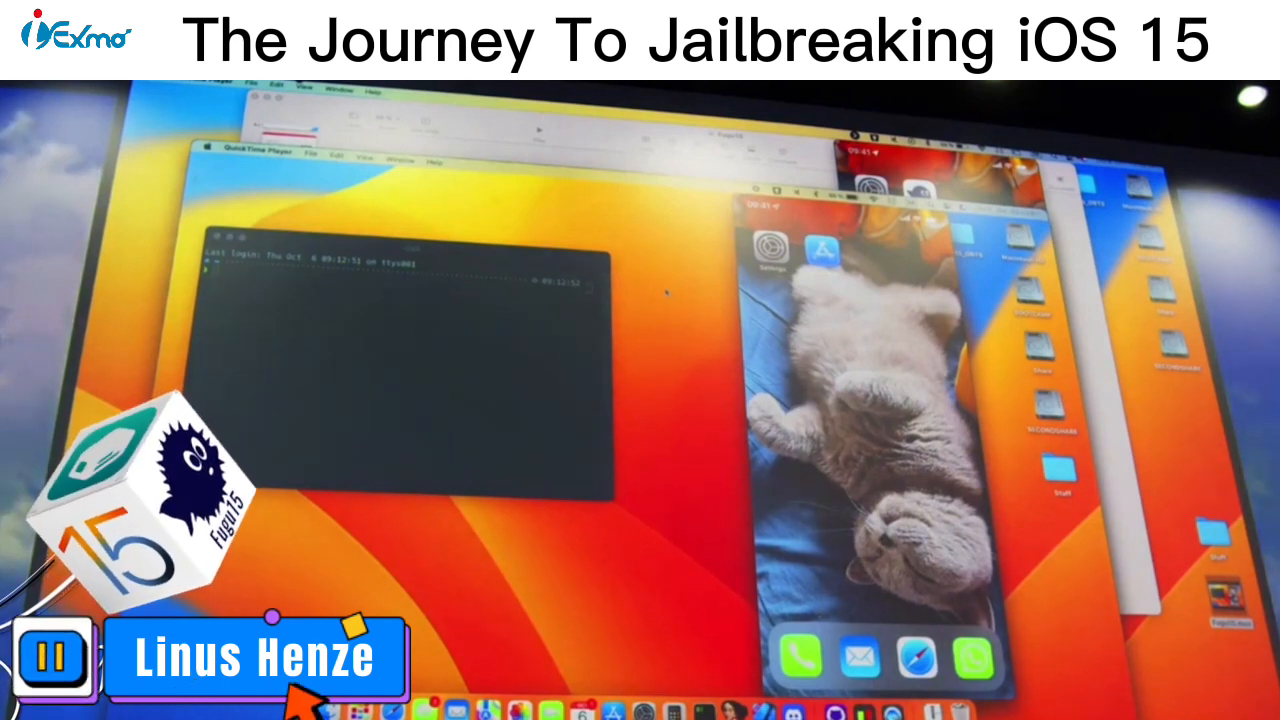
pyautogui.click(52, 657)
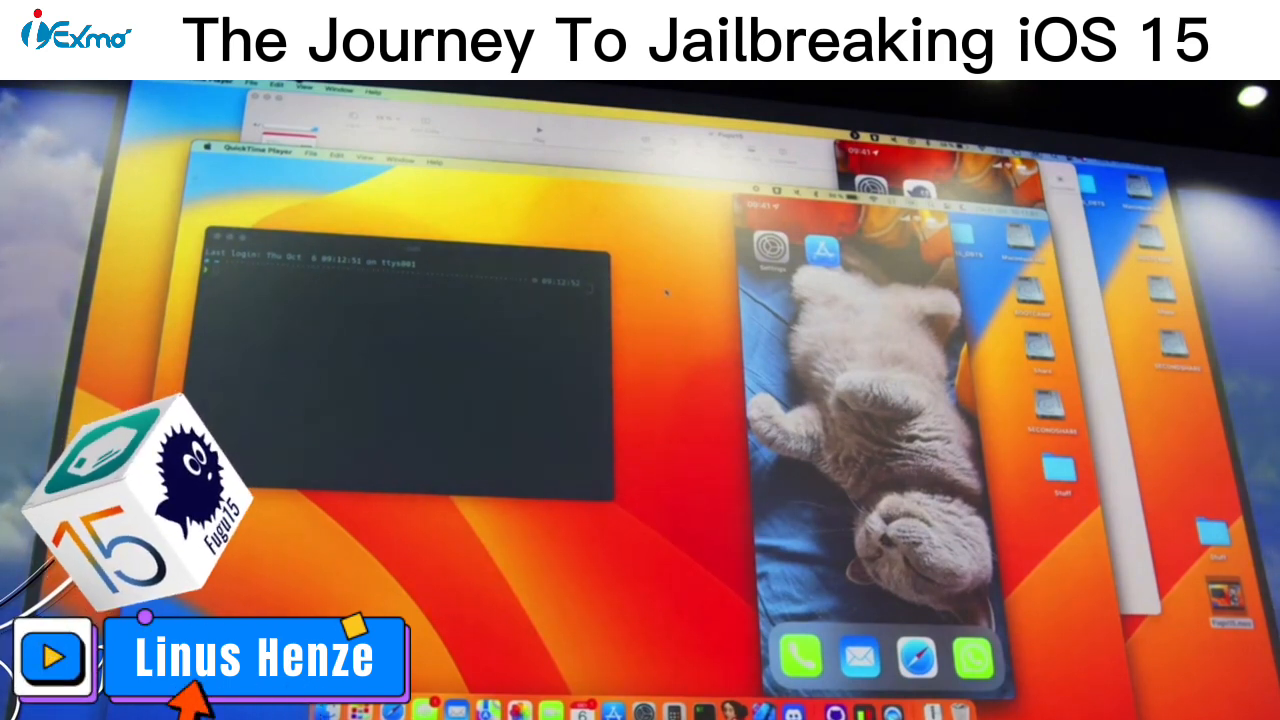
pyautogui.click(52, 658)
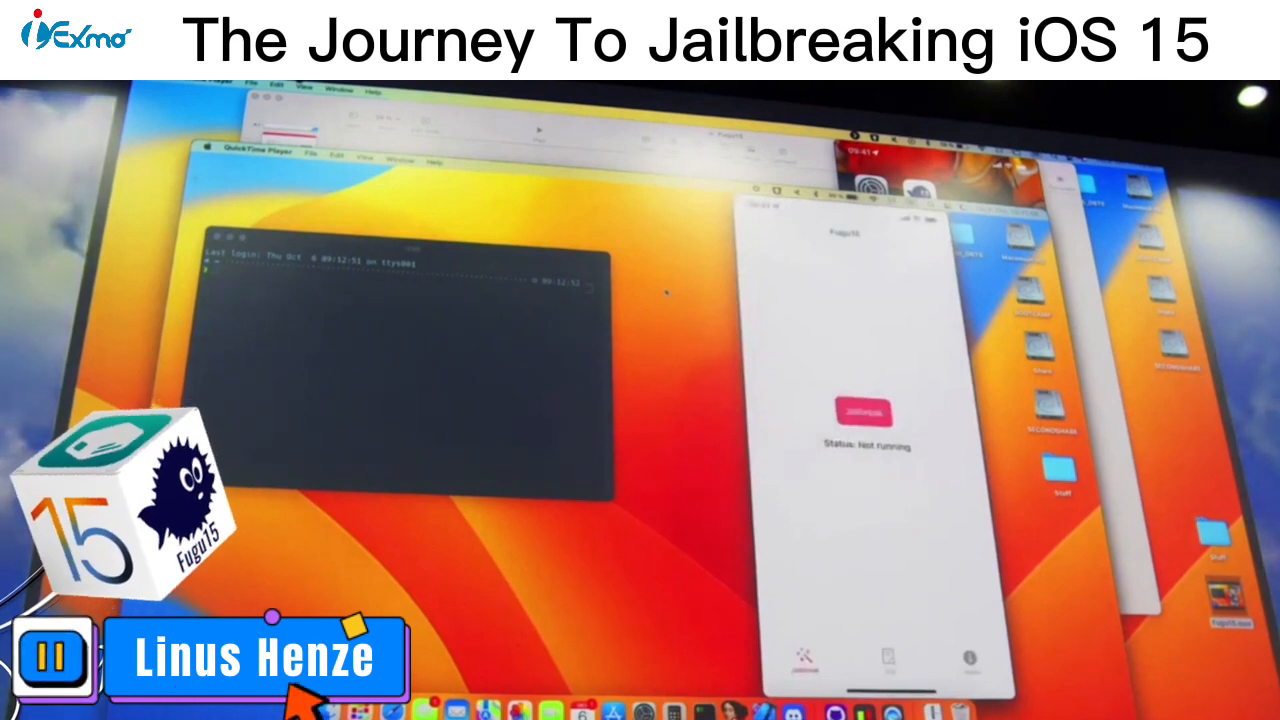
# - Run the jailbreak until the Success alert reports iDownload running on port 1337
pyautogui.click(862, 413)
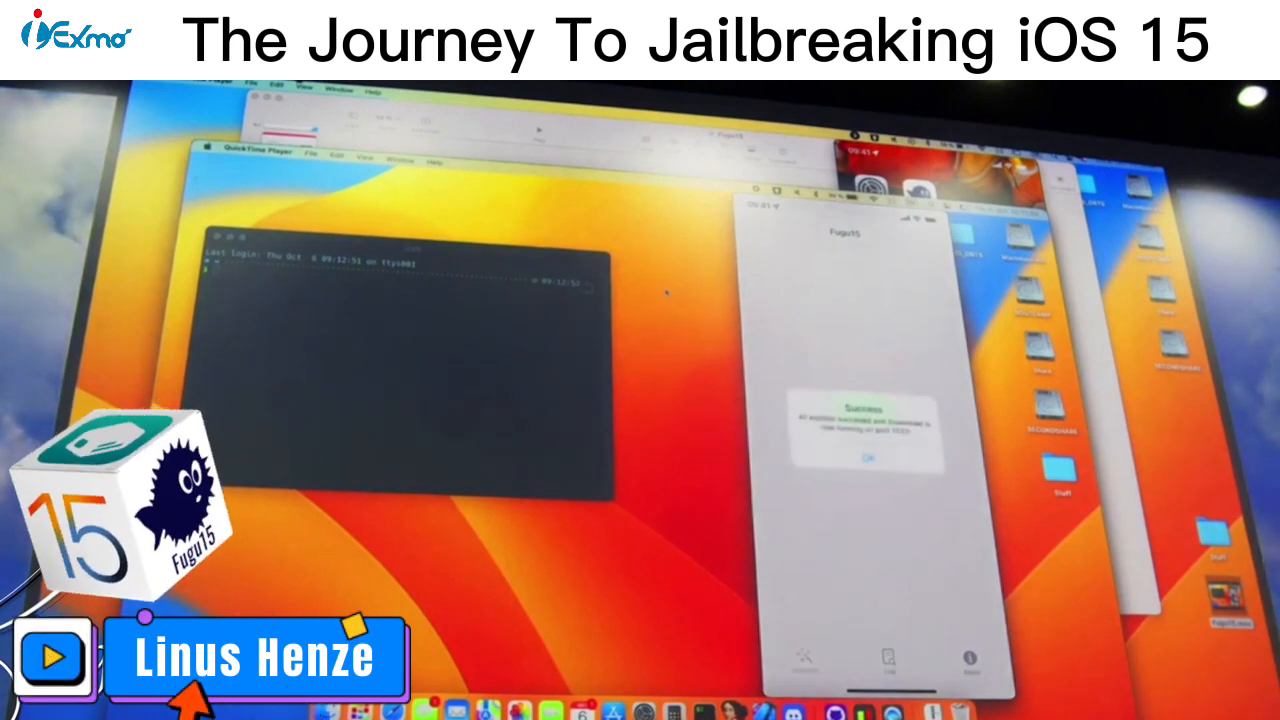
pyautogui.click(52, 658)
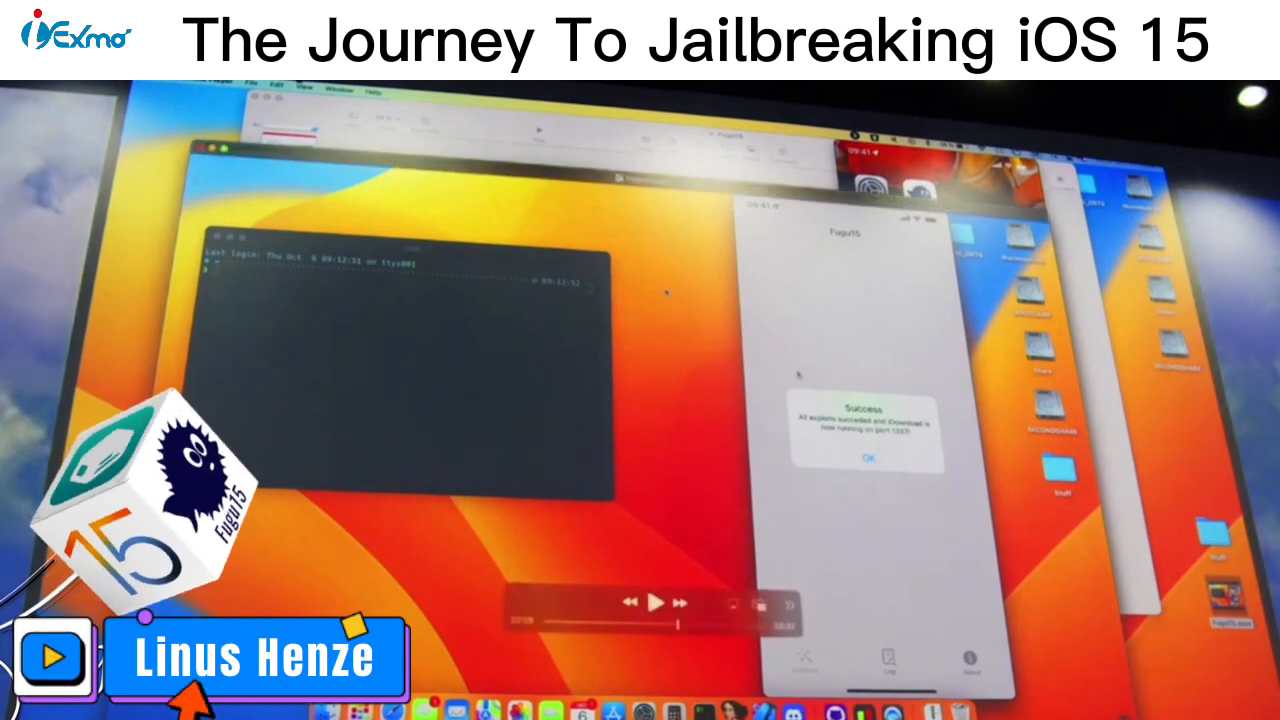
pyautogui.click(53, 657)
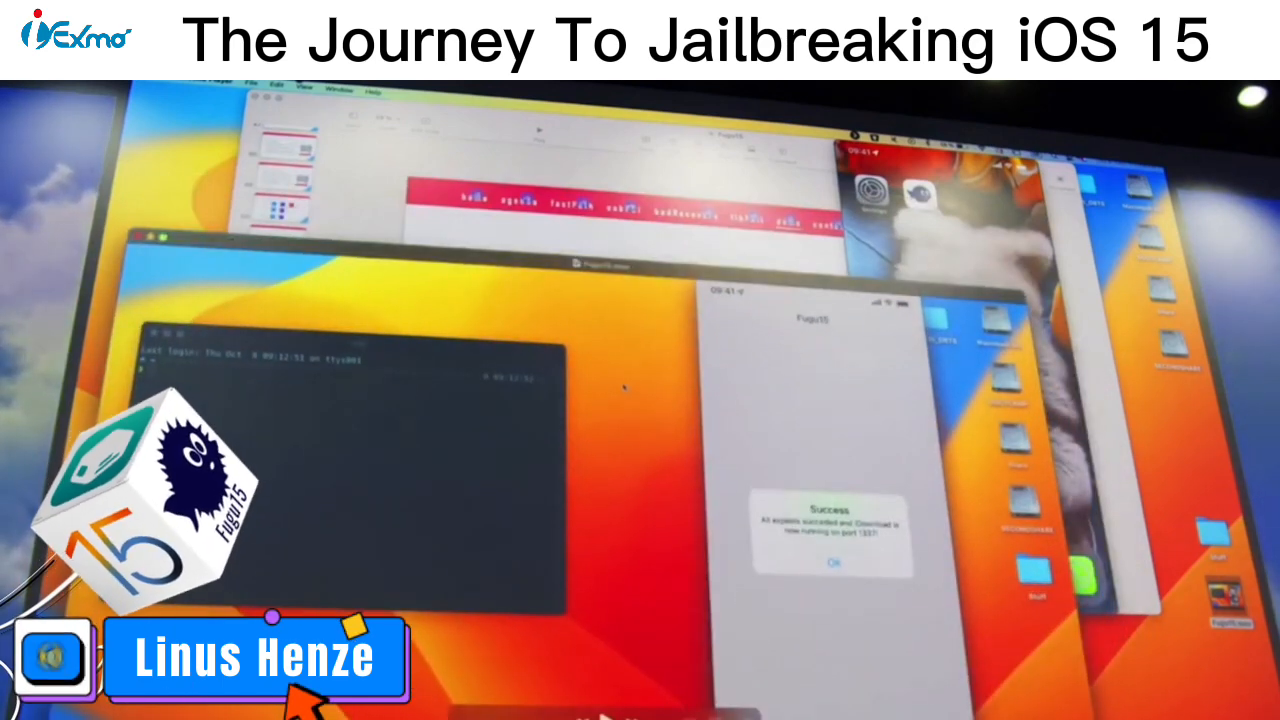
# - Follow the demo as Fugu15's exploit log reaches Status: Done and iDownload 2.0 reports ready
pyautogui.click(52, 657)
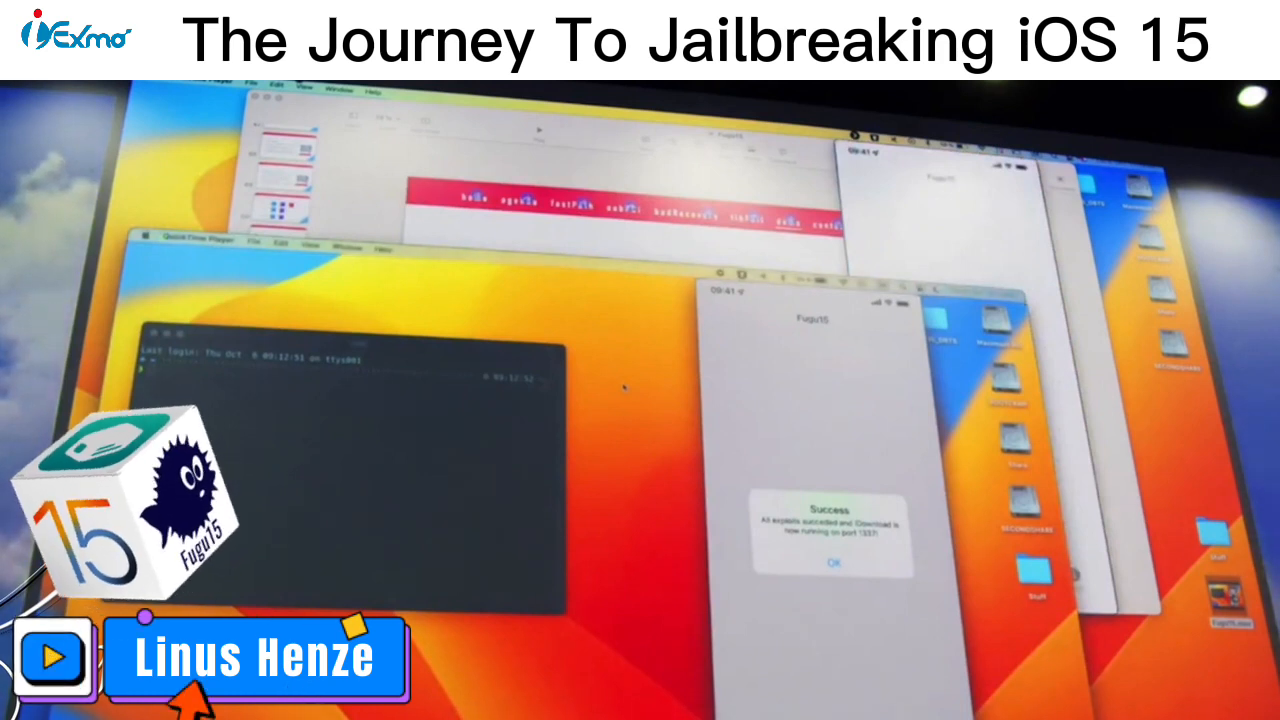
pyautogui.click(49, 657)
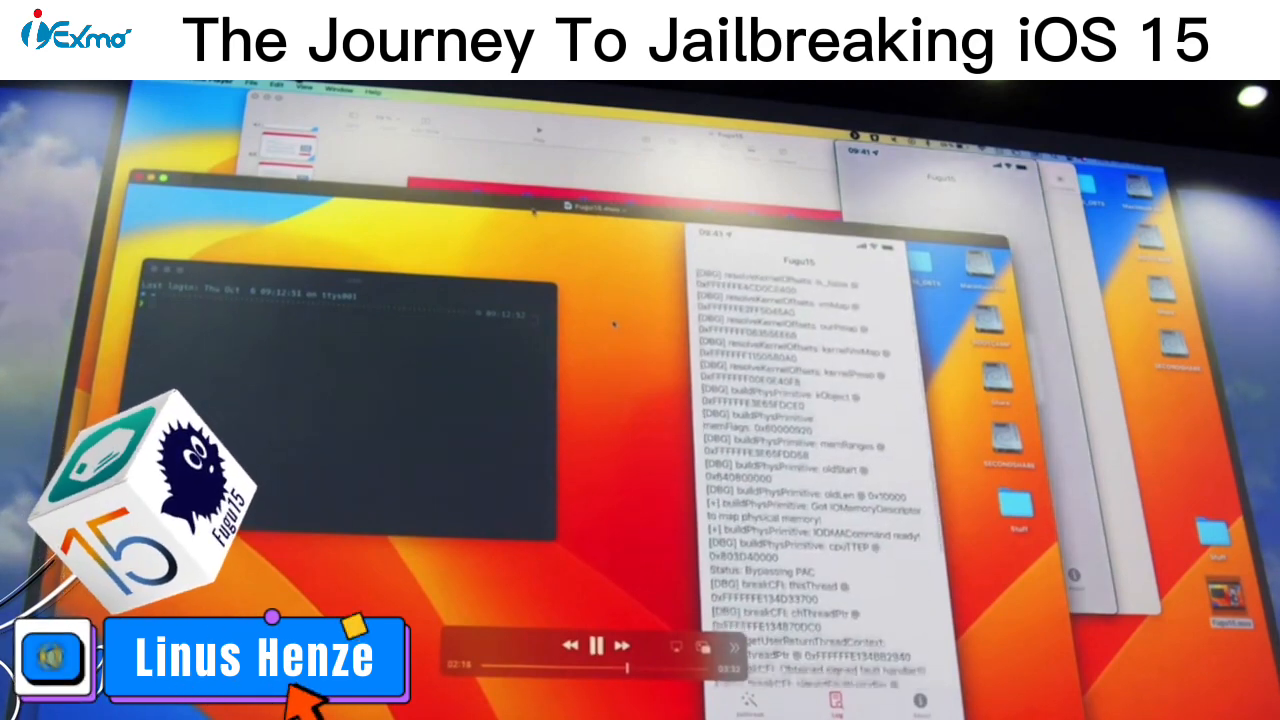
pyautogui.click(593, 645)
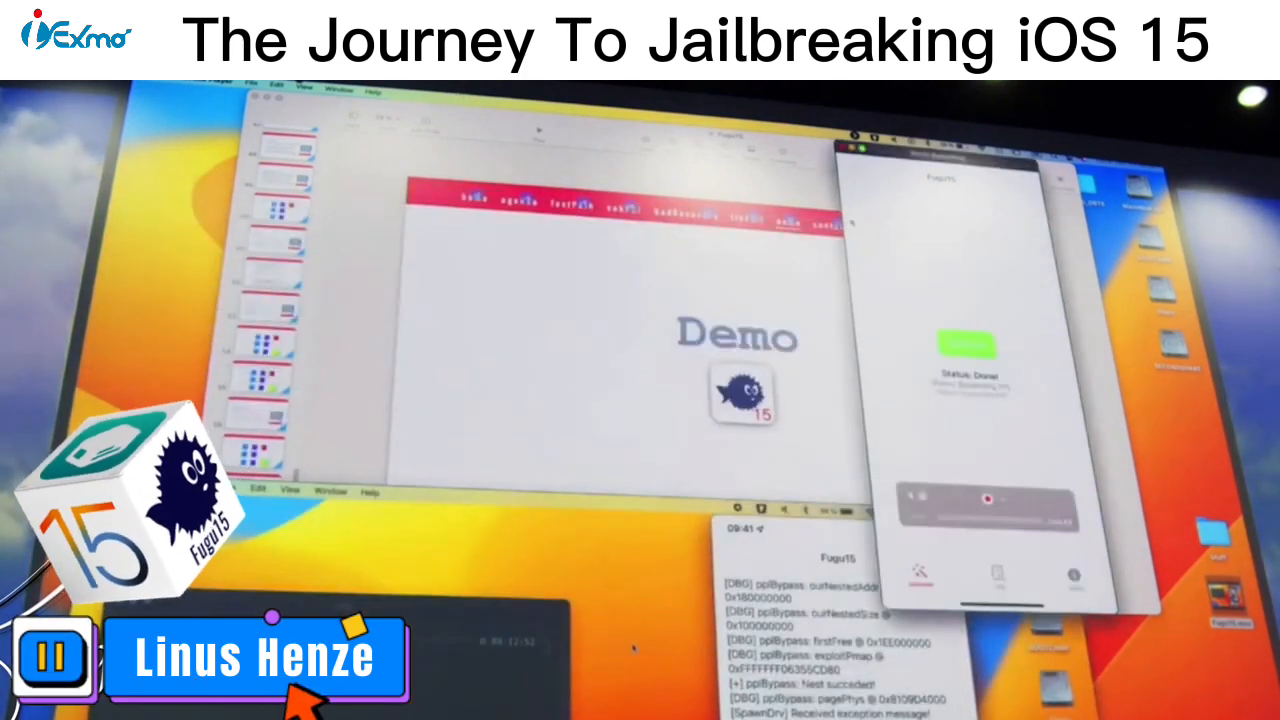
pyautogui.click(48, 658)
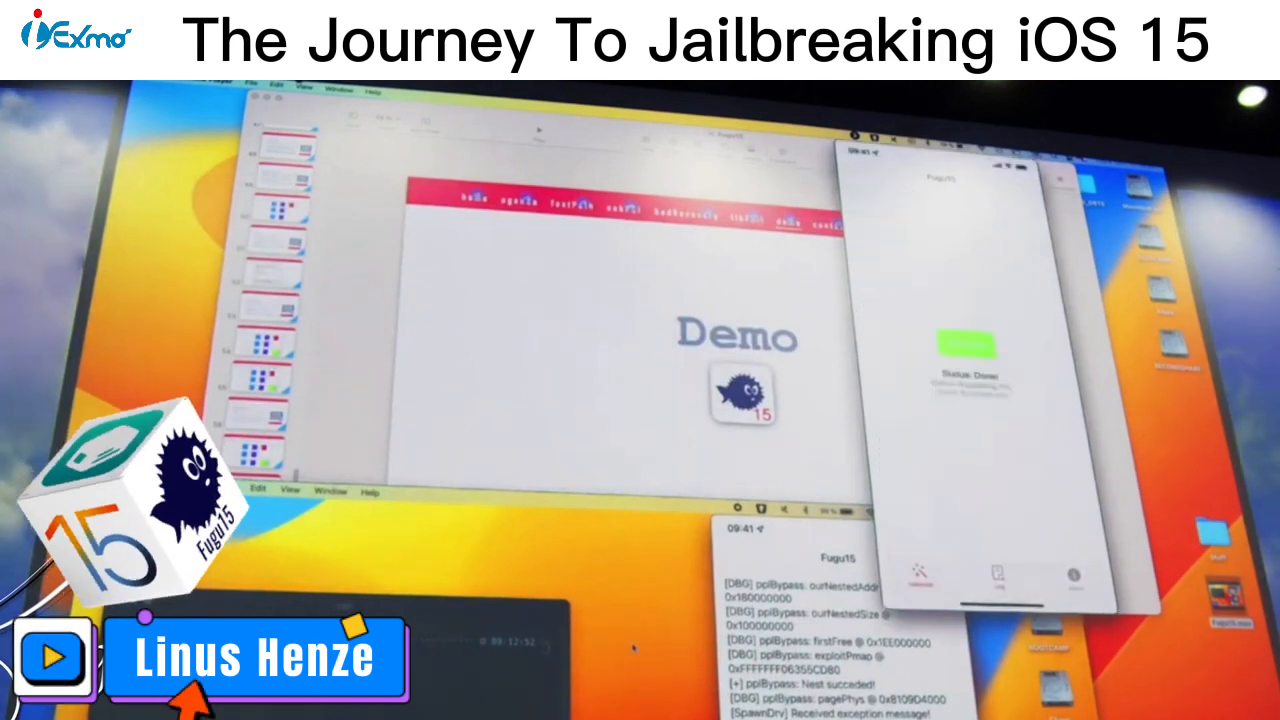
pyautogui.click(50, 657)
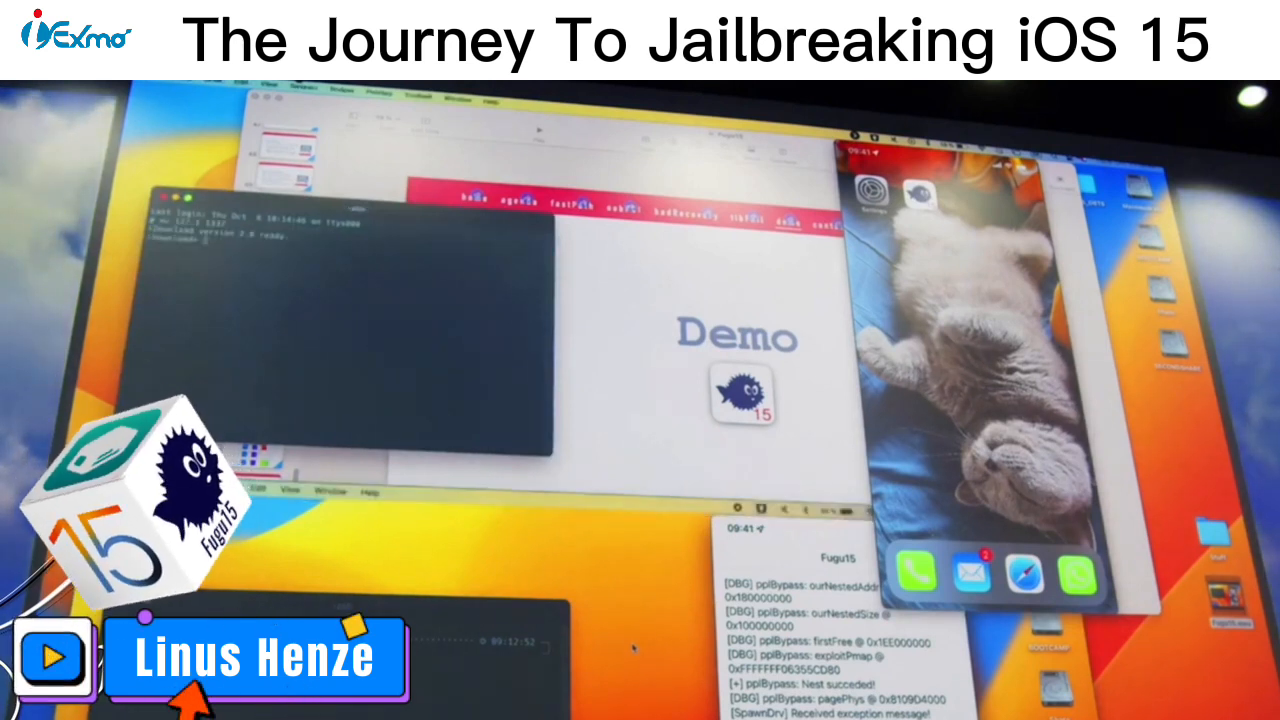
# - Connect with nc to port 1337, run help and kinfo, then bootstrap to install Sileo
pyautogui.click(50, 657)
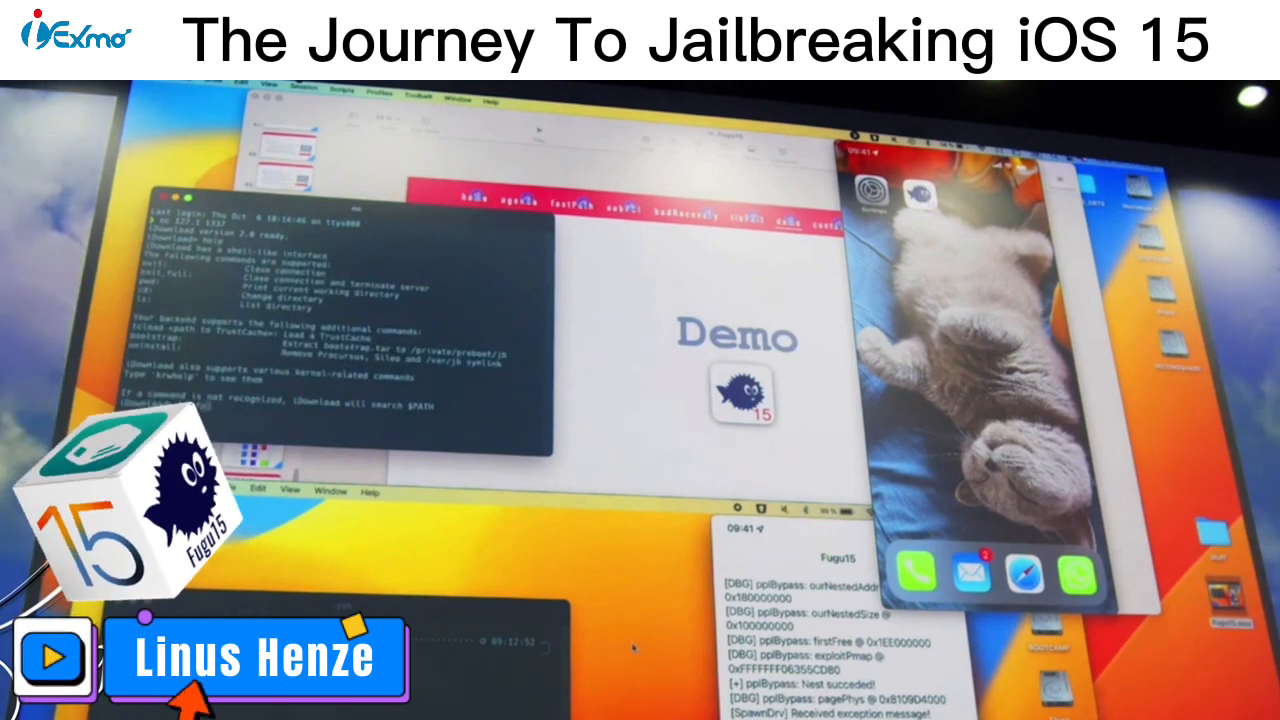
pyautogui.click(53, 658)
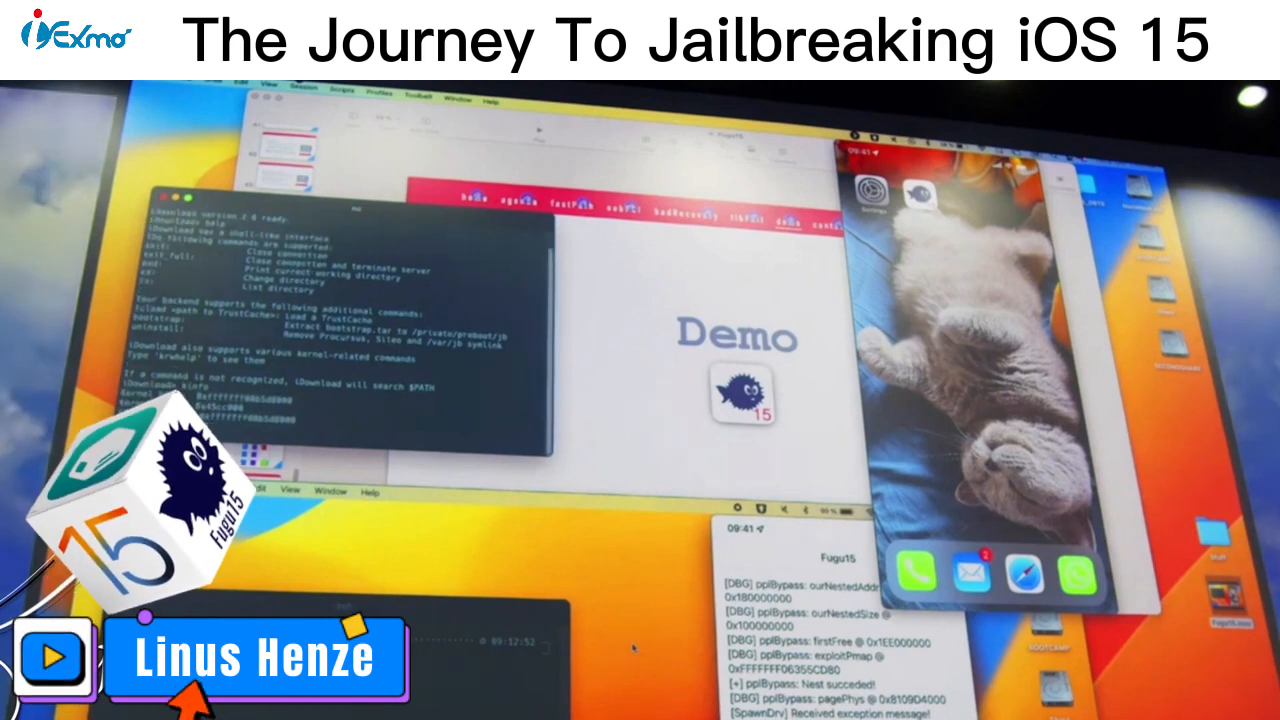
pyautogui.click(52, 658)
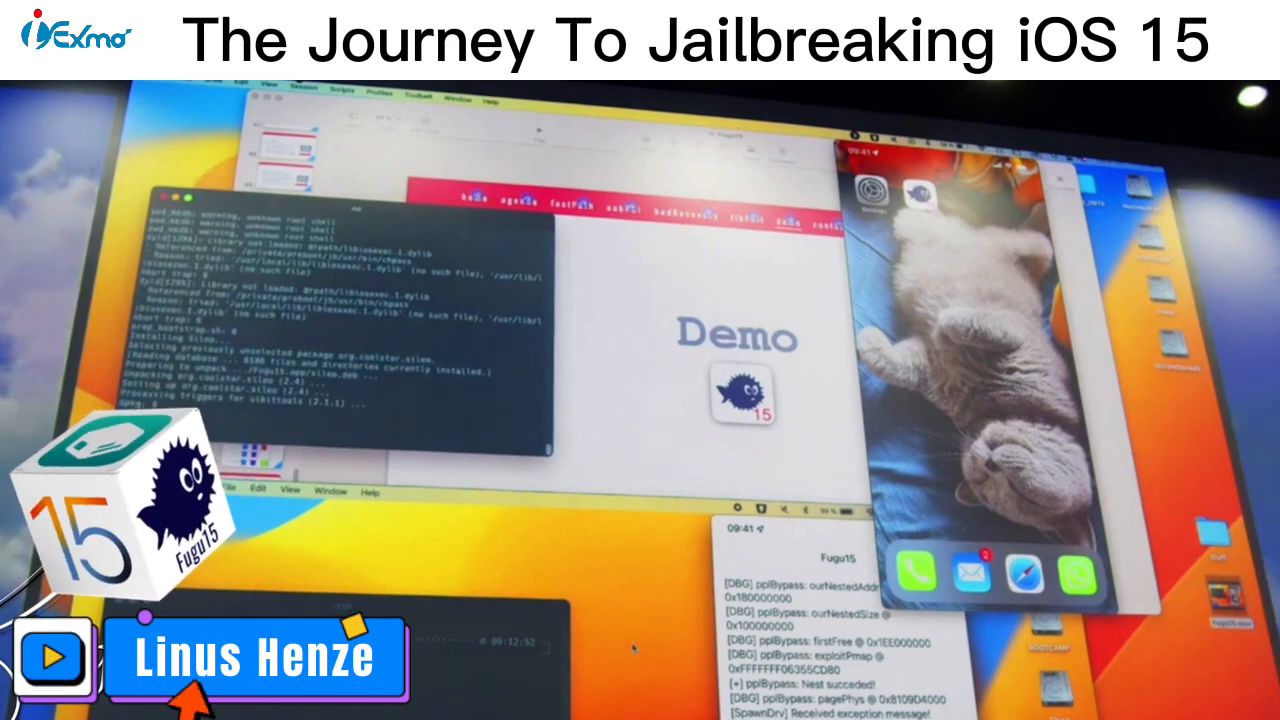
pyautogui.click(48, 657)
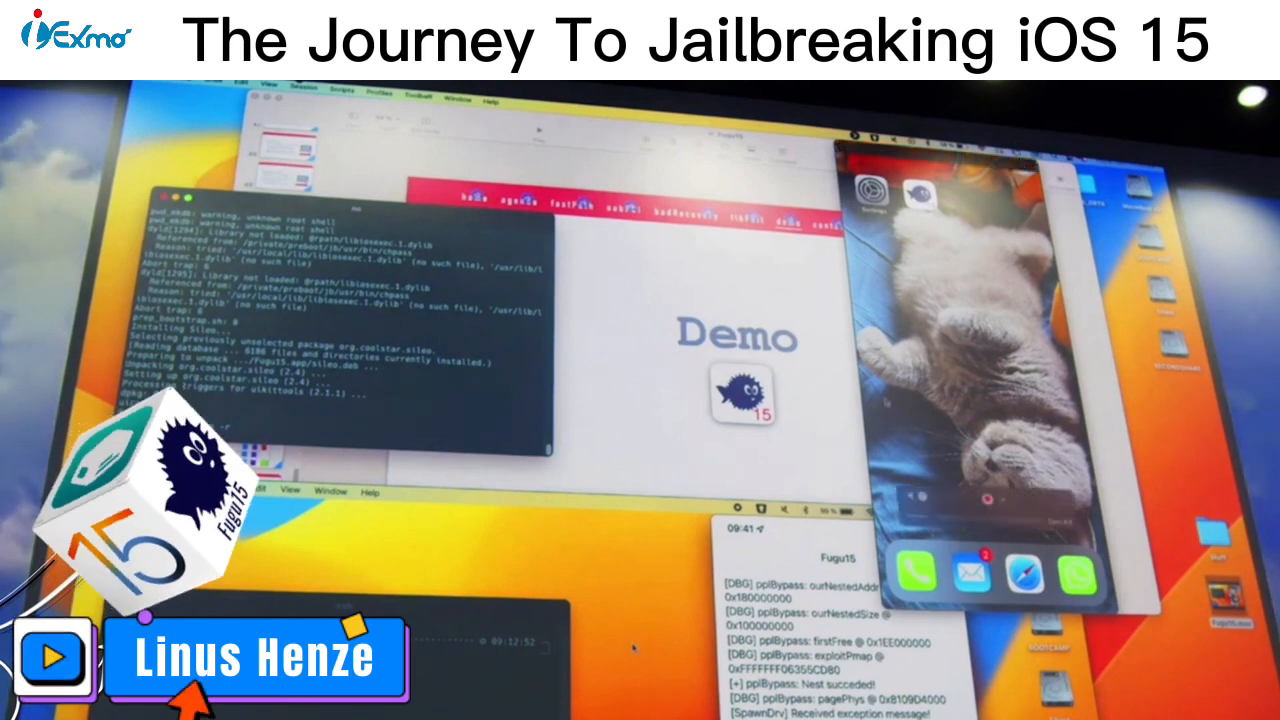
# - Launch Sileo and show the Installed list with coreutils, launchctl, findutils and bash
pyautogui.click(55, 658)
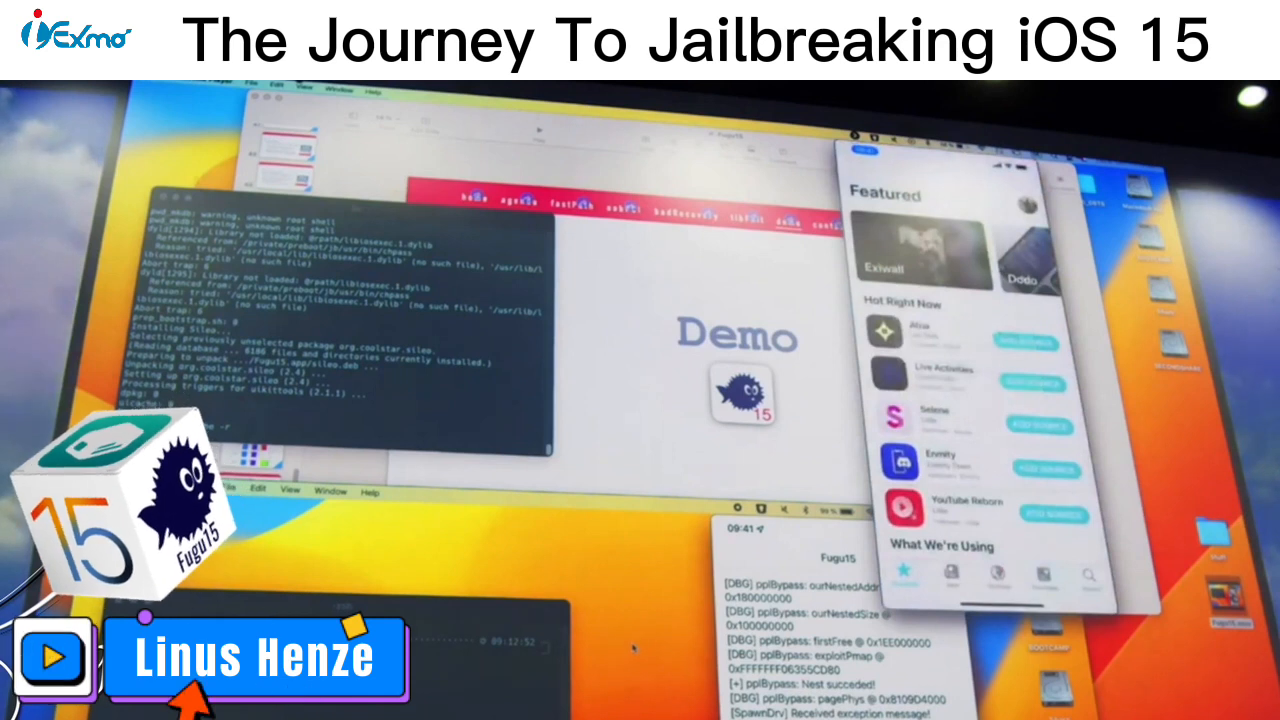
pyautogui.click(53, 657)
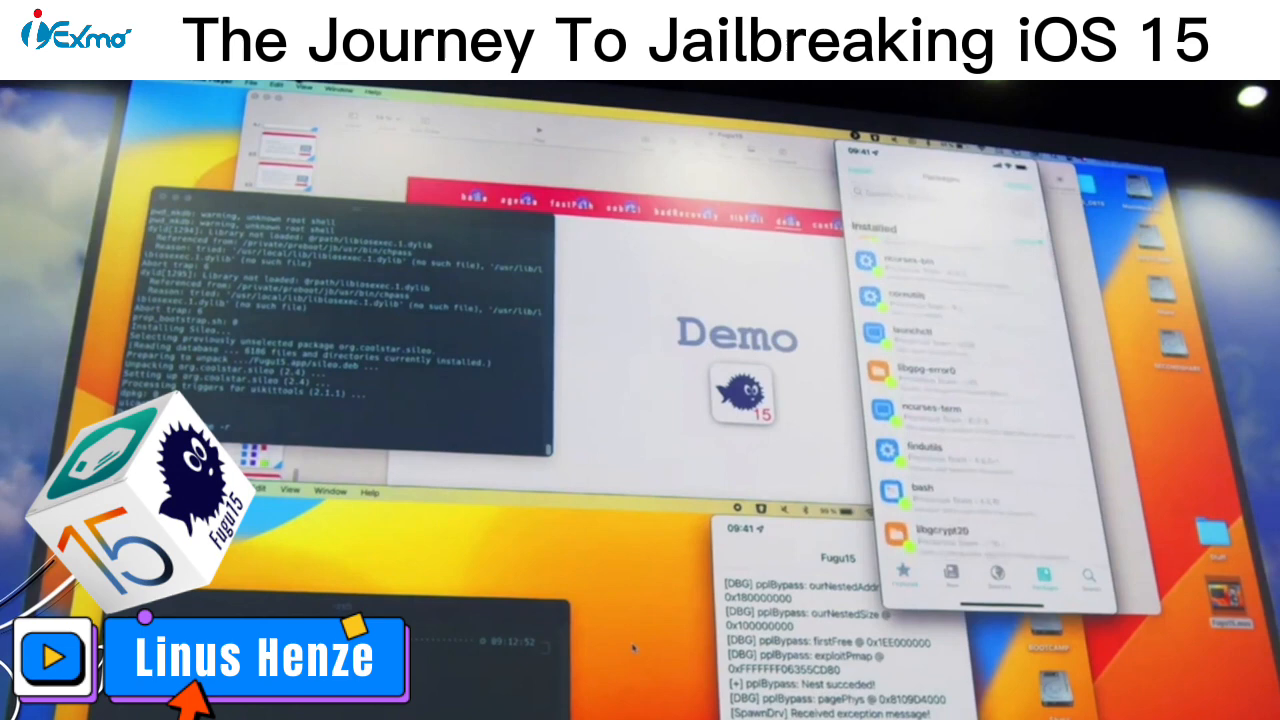
pyautogui.click(52, 658)
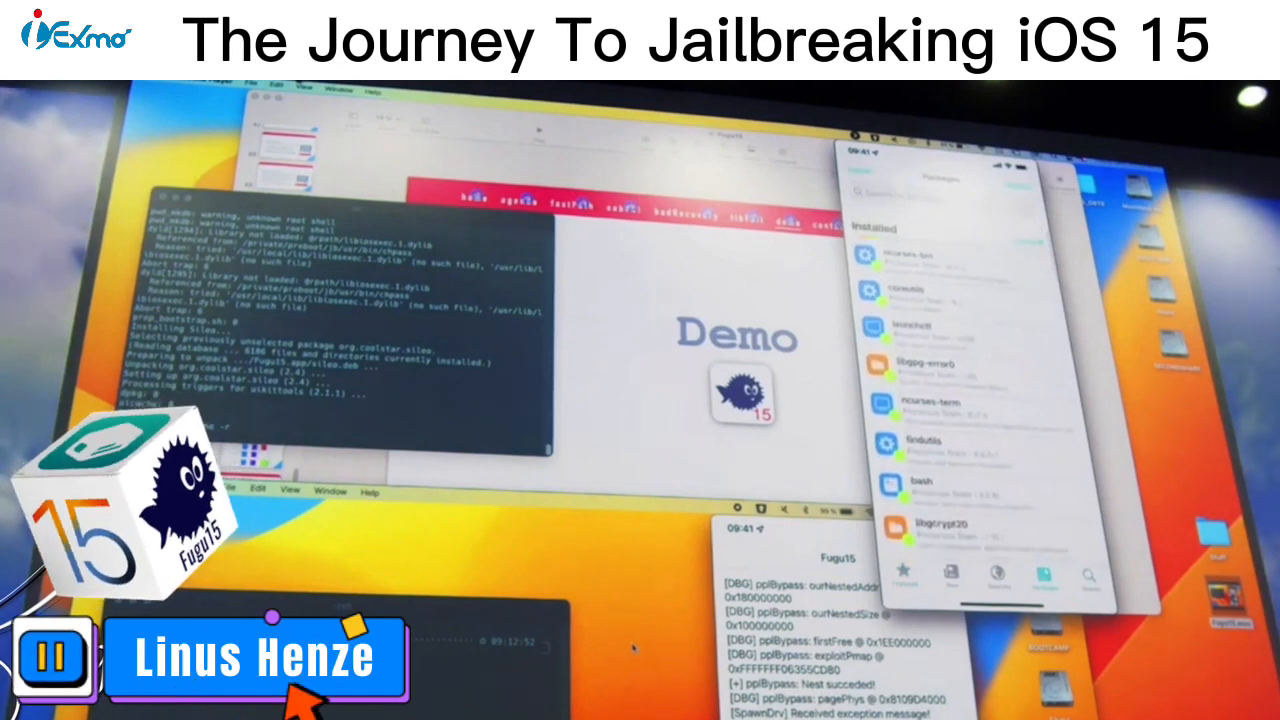